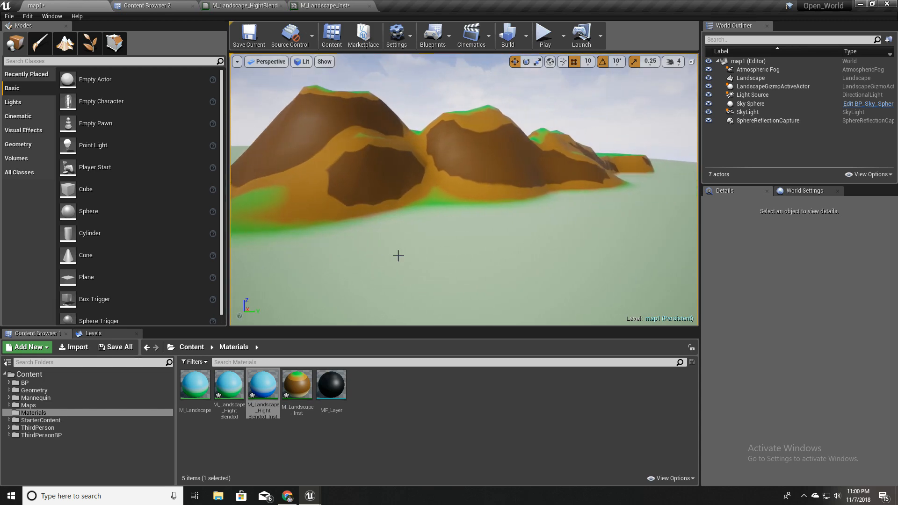
In M_Landscape_Inst, lower Height to about 217 and raise sharpness to about 145.
left_click(330, 6)
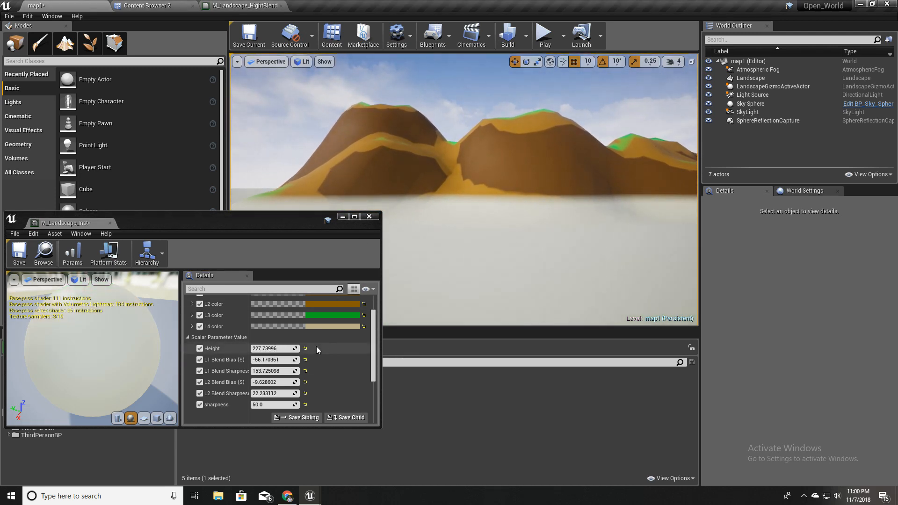
left_click_drag(275, 348, 310, 348)
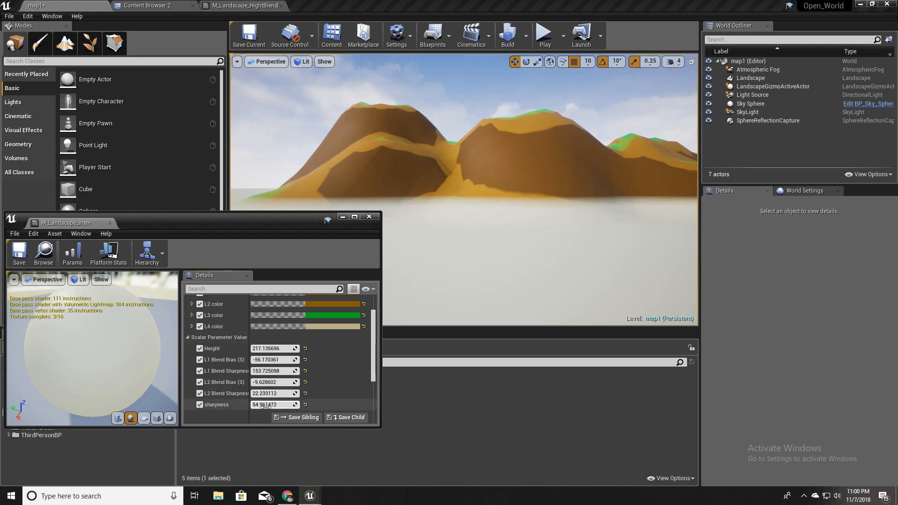
left_click_drag(274, 405, 298, 404)
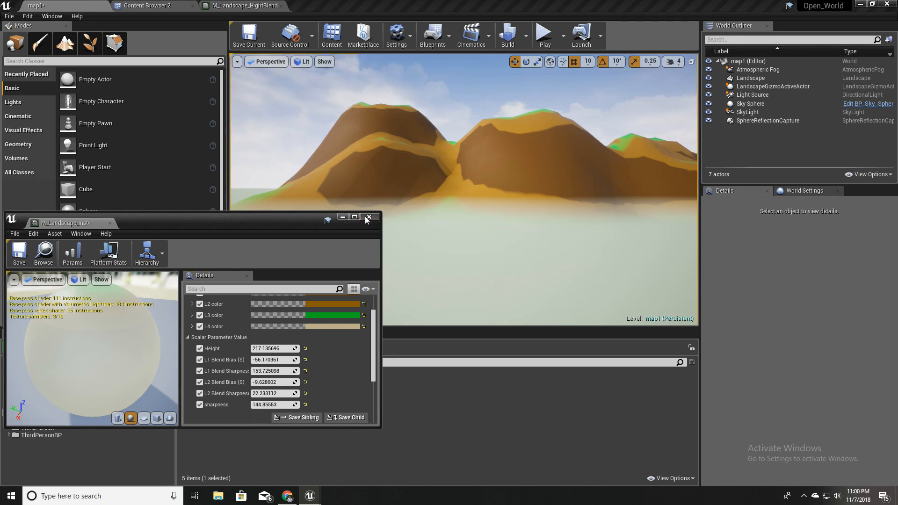
left_click(369, 217)
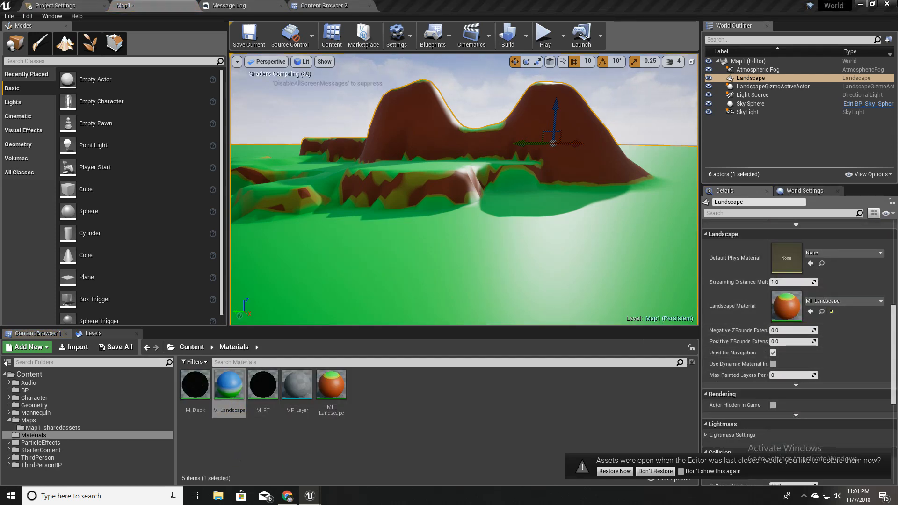
Open the M_Landscape base material from the Materials folder in the material editor.
double_click(229, 384)
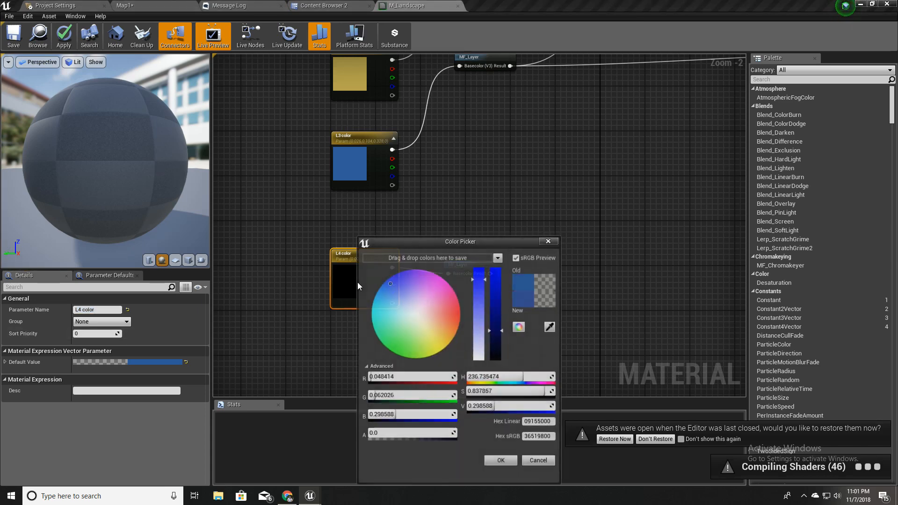
Make the L4 colour parameter a pale, muted sandy beige and confirm it.
left_click_drag(389, 284, 419, 321)
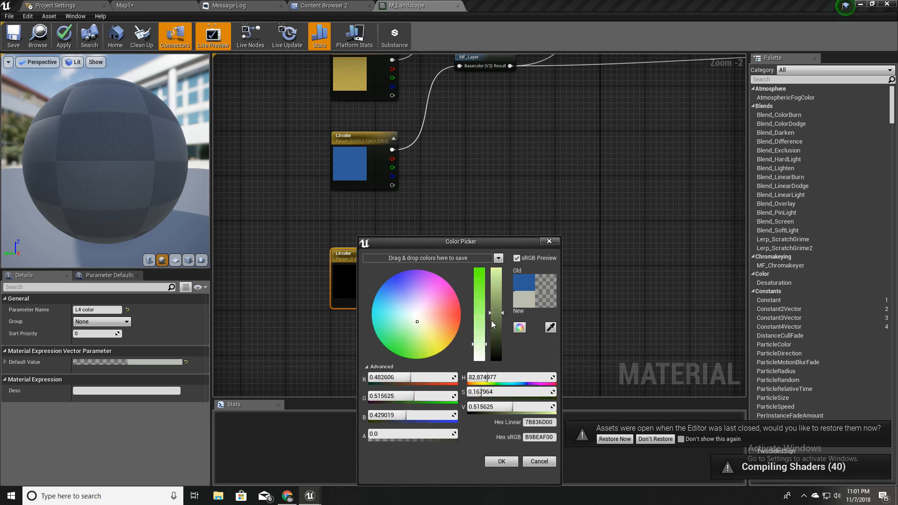
mouse_move(534, 320)
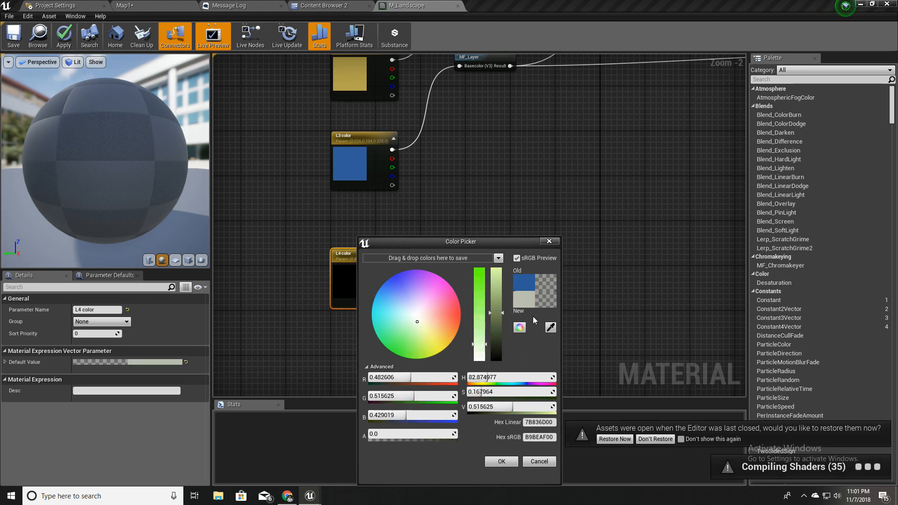
left_click(422, 321)
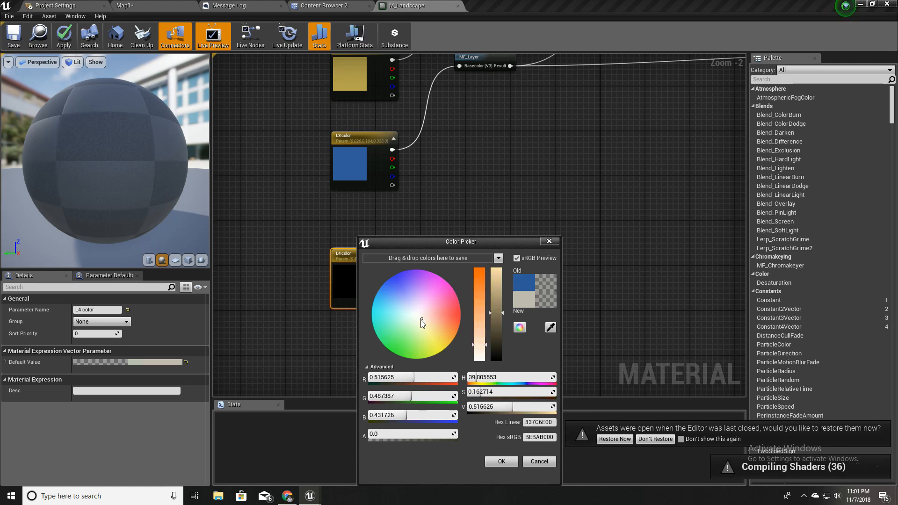
left_click(502, 461)
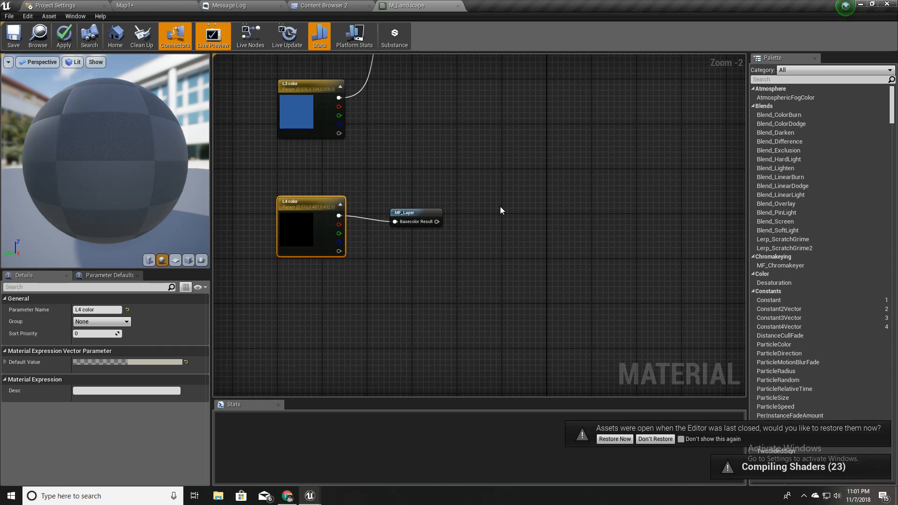
mouse_move(455, 247)
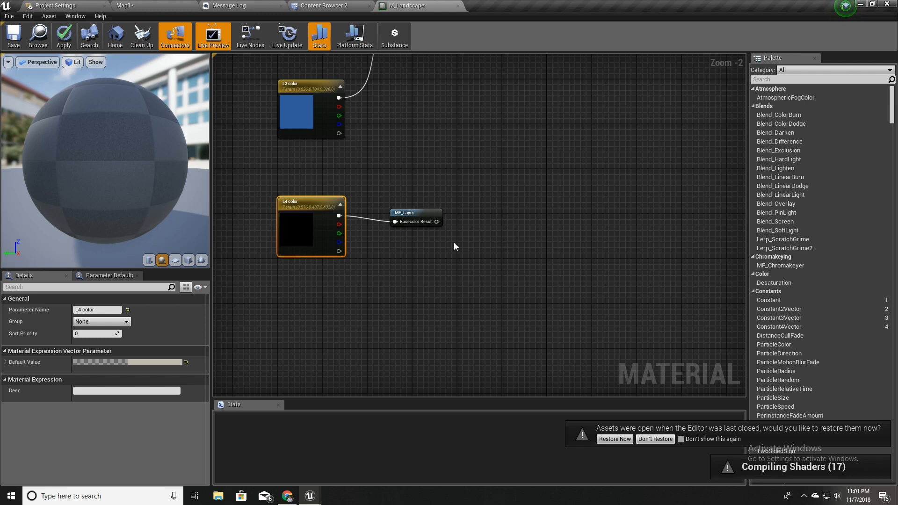
Add an Absolute World Position node below the L4 colour node via the 'world' search.
left_click(416, 212)
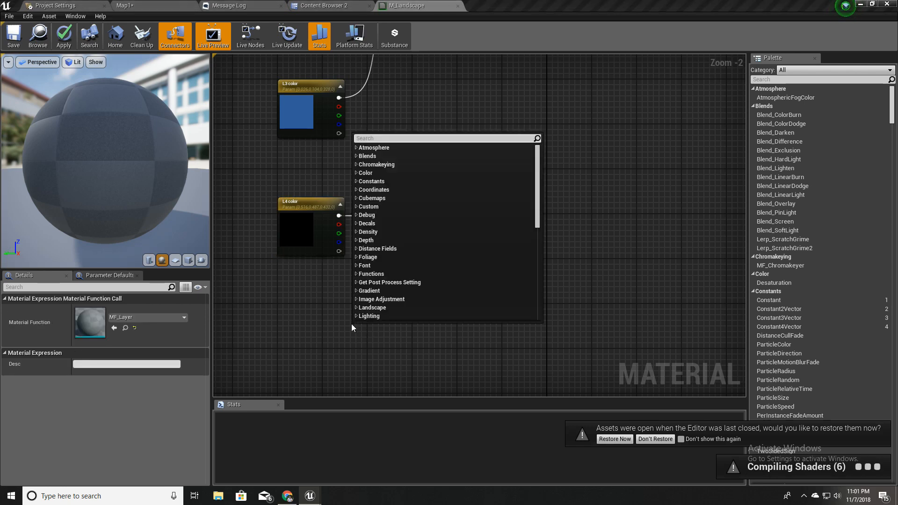
type("absol")
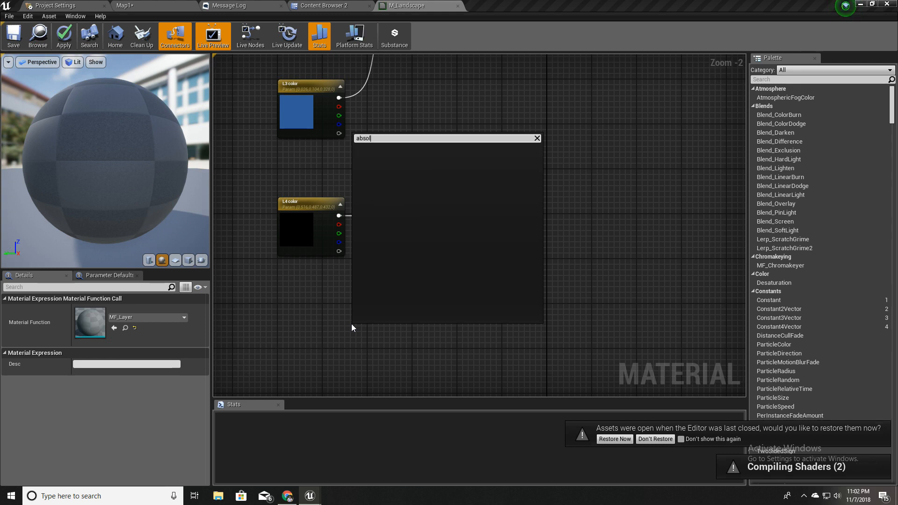
type("wp")
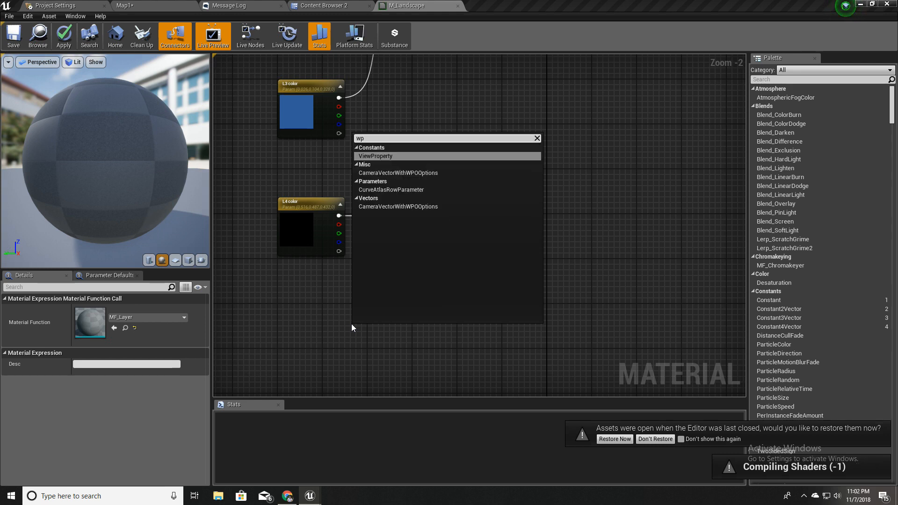
type("world")
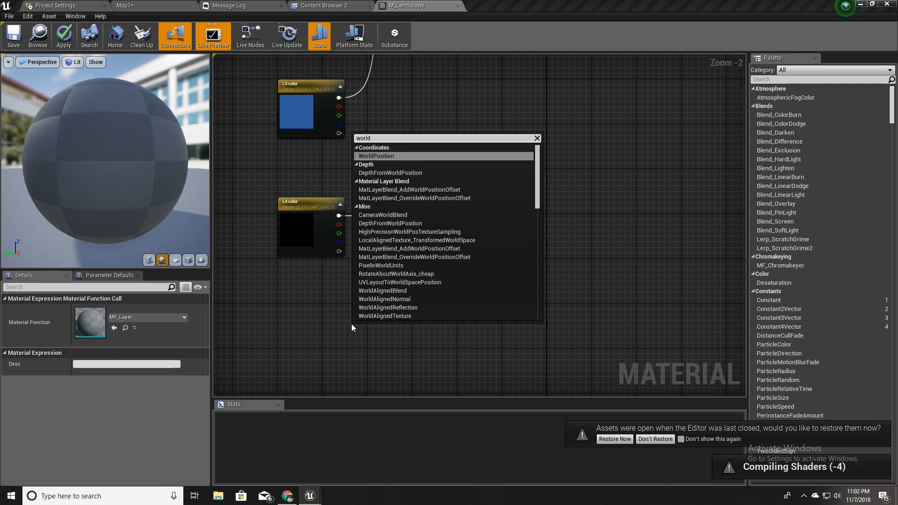
left_click(376, 155)
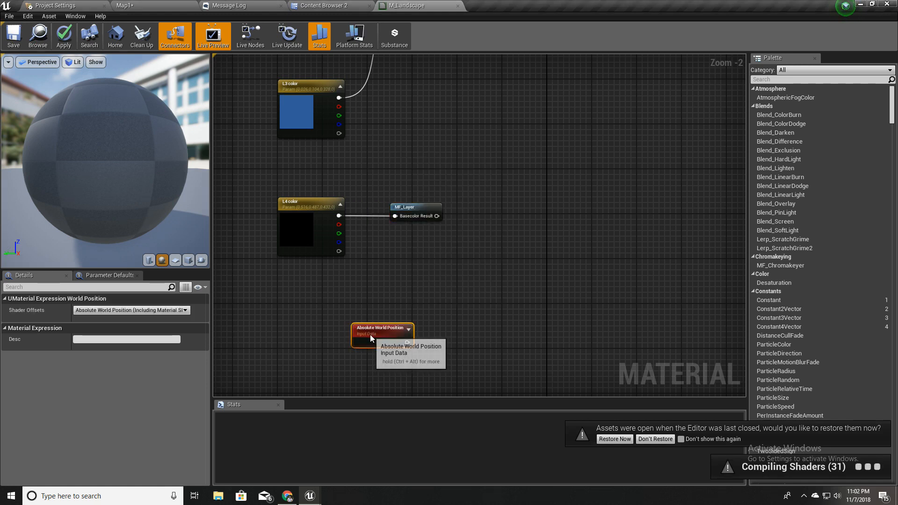
left_click(131, 310)
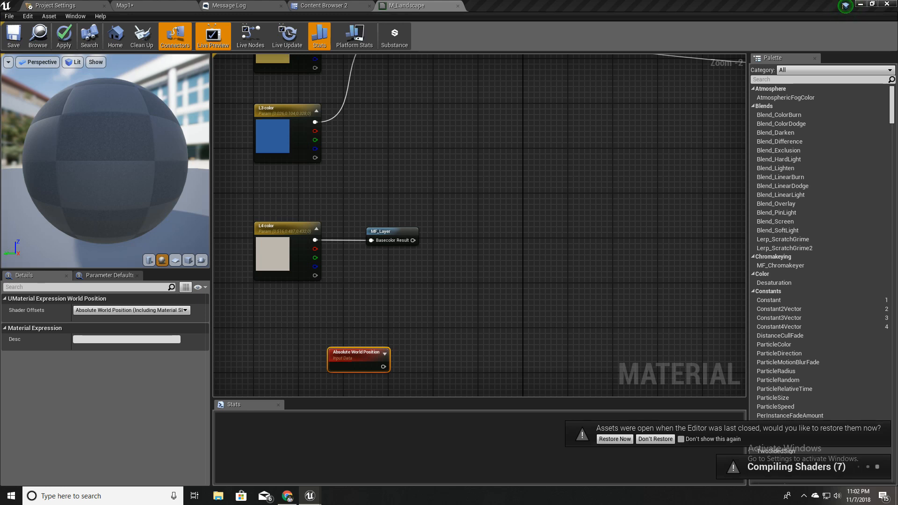
mouse_move(317, 414)
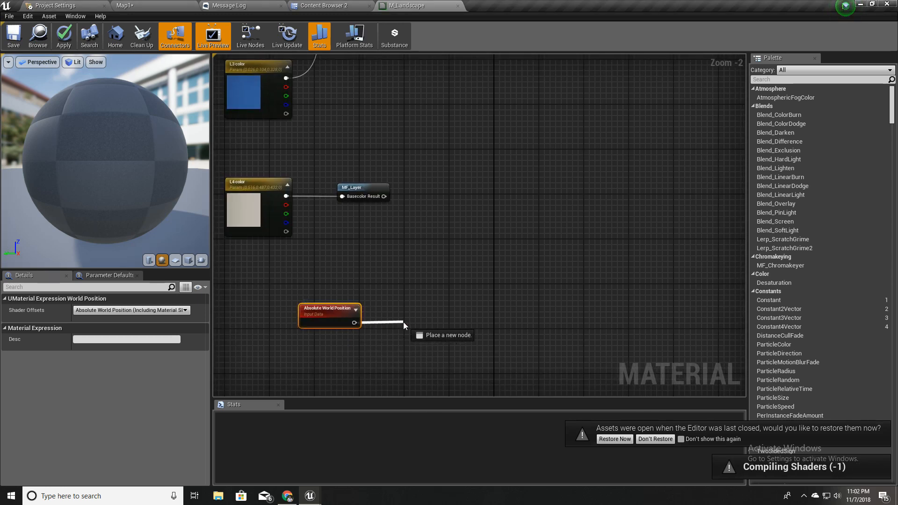
Feed Absolute World Position into a ComponentMask passing only the B (height) channel.
left_click(402, 324)
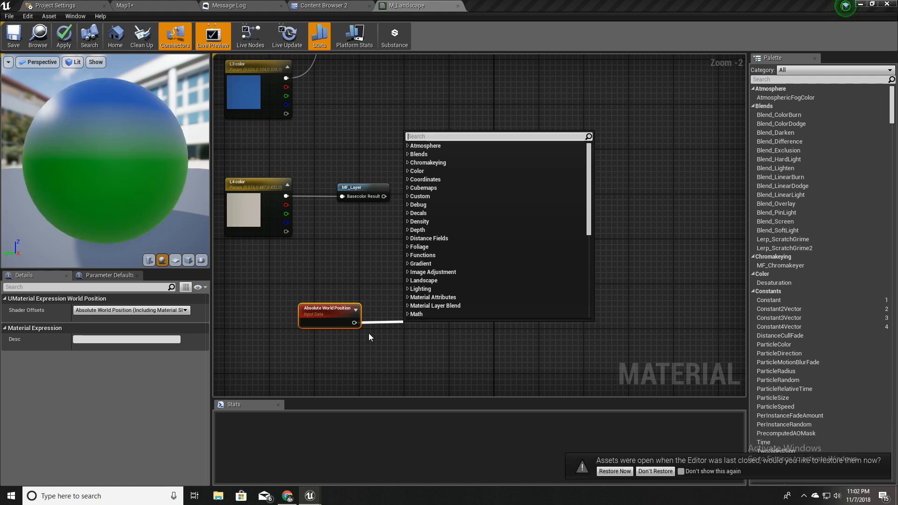
type("mask")
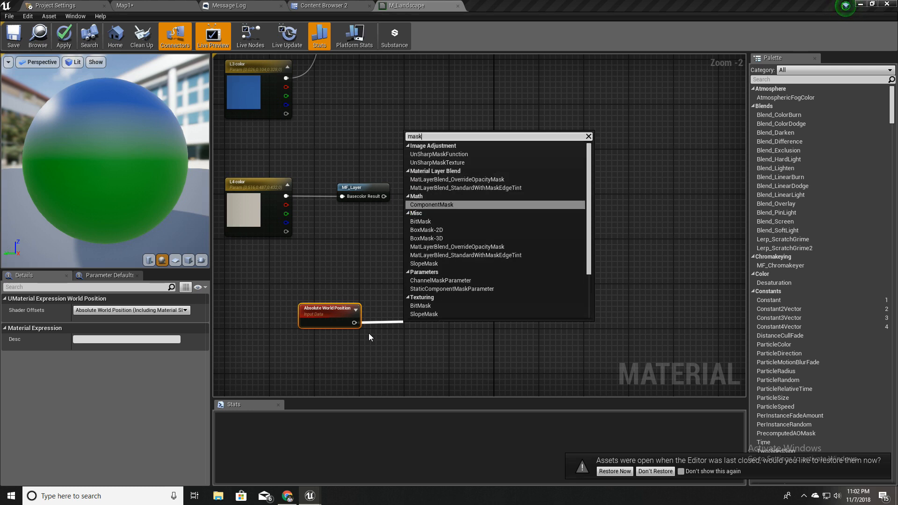
left_click(432, 204)
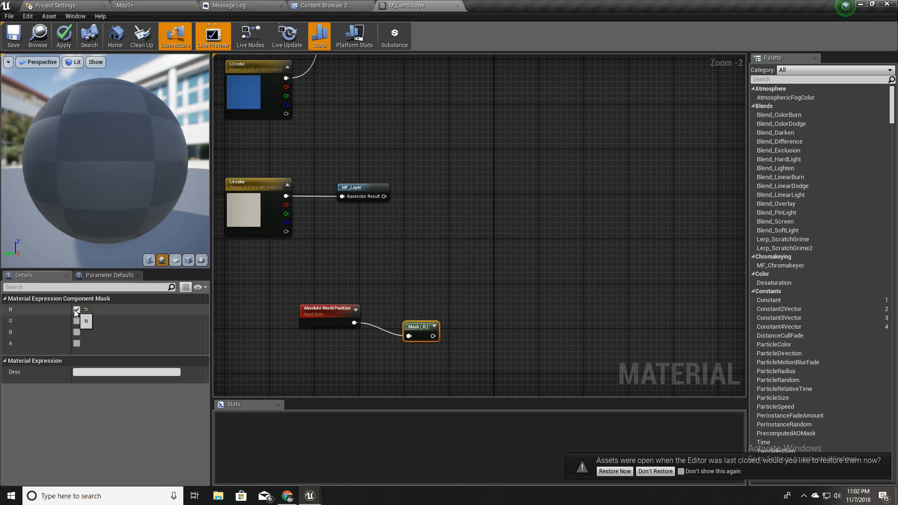
left_click(77, 332)
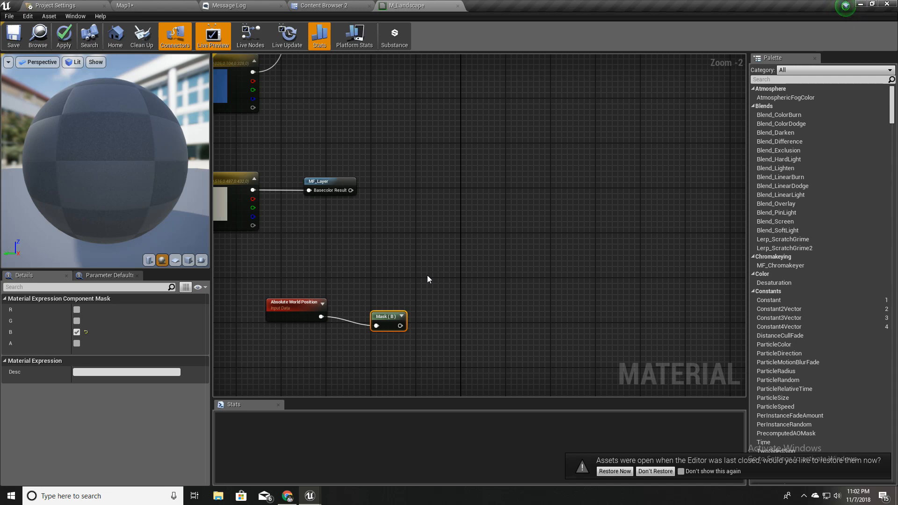
mouse_move(425, 341)
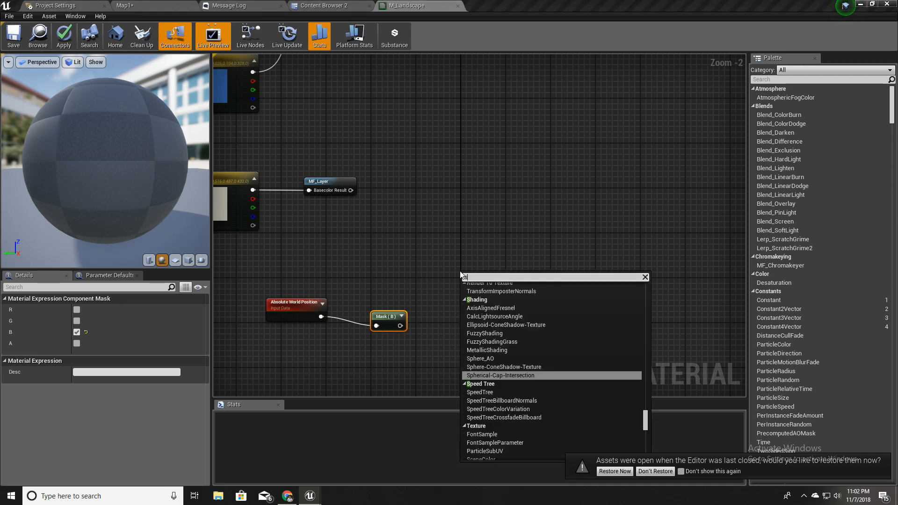
Subtract a new Blend Height parameter from the masked world height.
type("subtr")
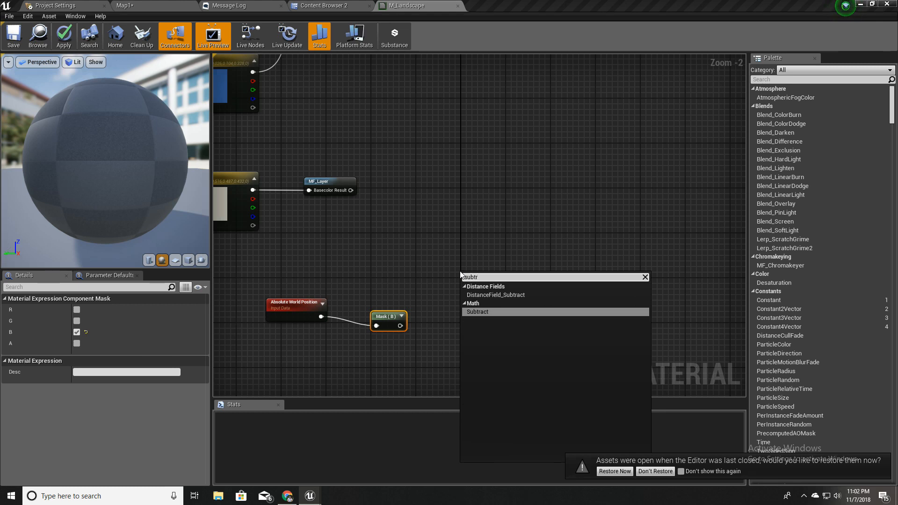
left_click(477, 312)
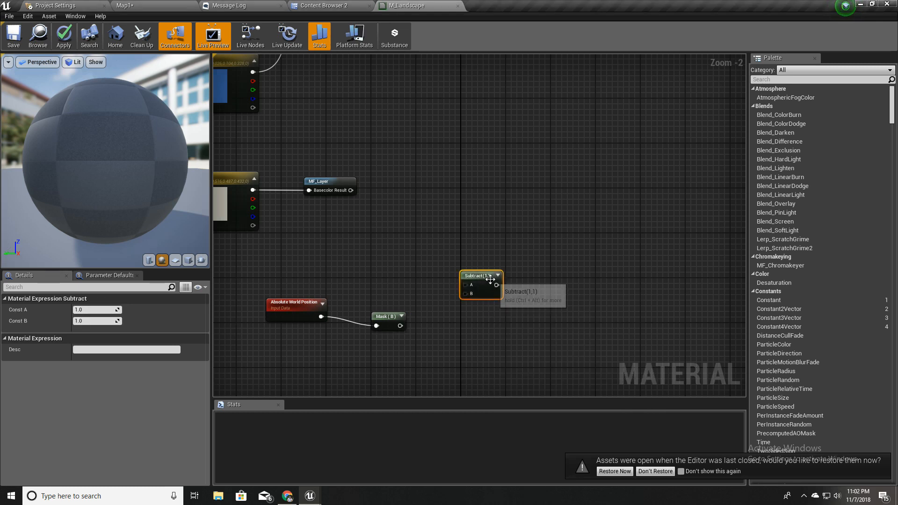
left_click_drag(481, 275, 469, 294)
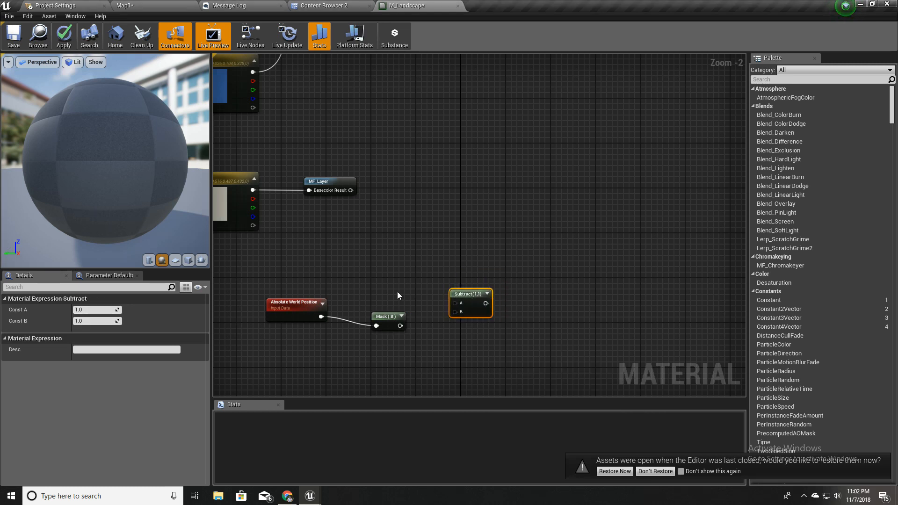
mouse_move(402, 328)
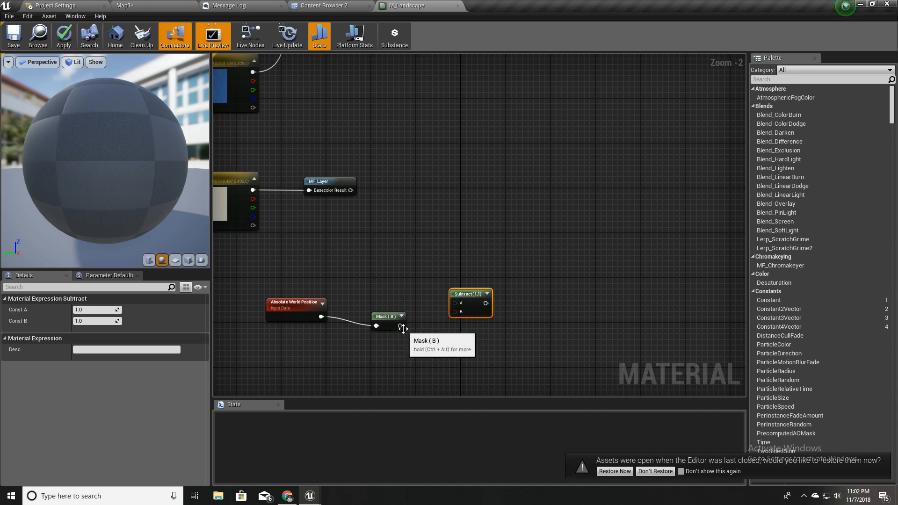
left_click_drag(401, 326, 465, 307)
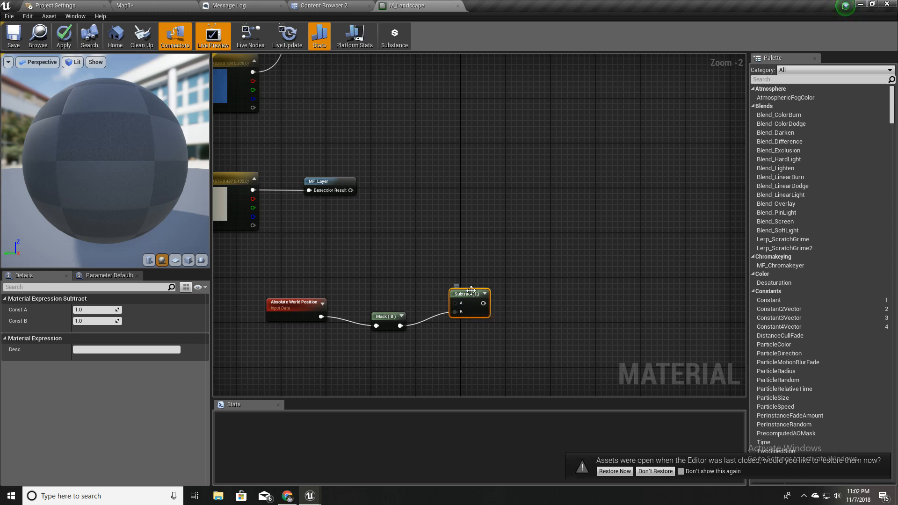
right_click(470, 295)
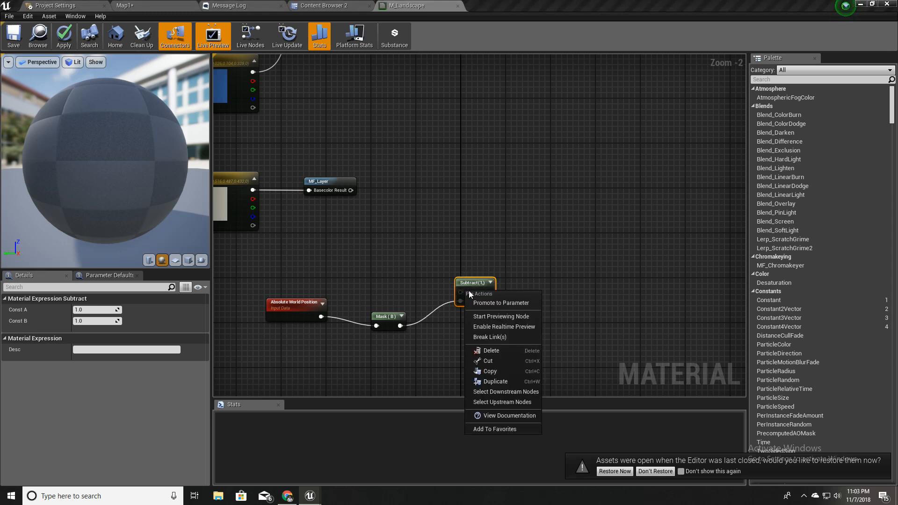
left_click(500, 304)
type("Blend Height")
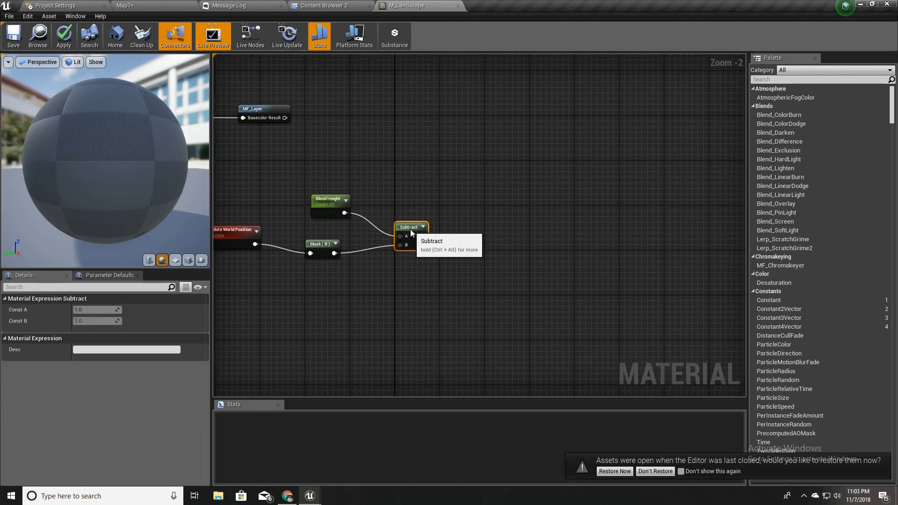
Divide the Subtract result by a Height Blend Sharpness scalar parameter defaulting to 1.0.
left_click_drag(422, 236, 461, 264)
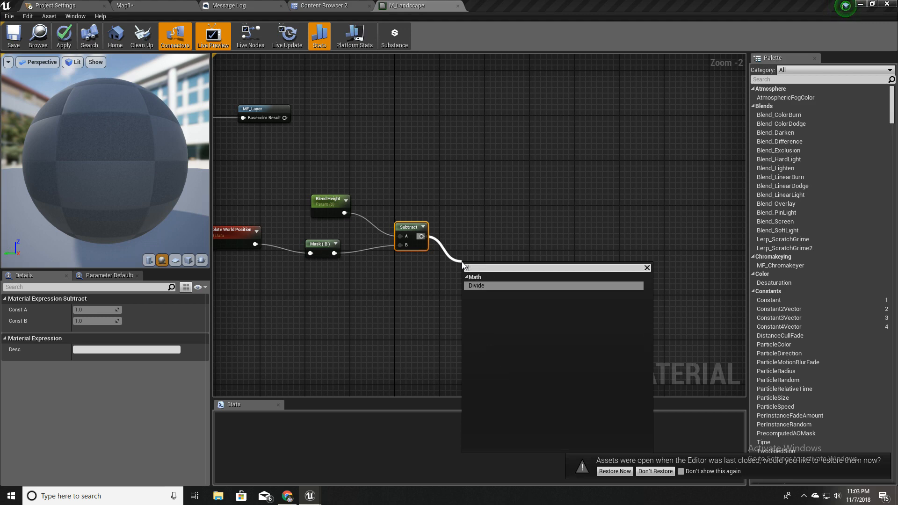
left_click(476, 285)
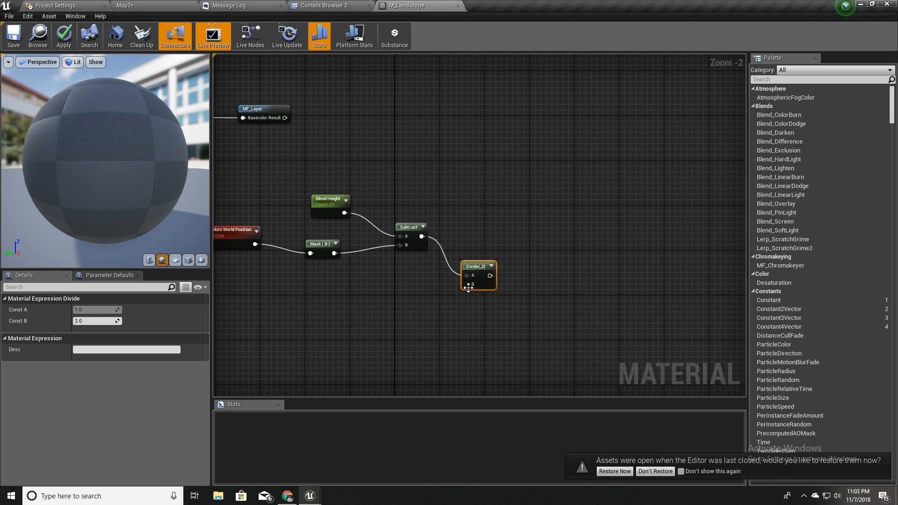
left_click(466, 285)
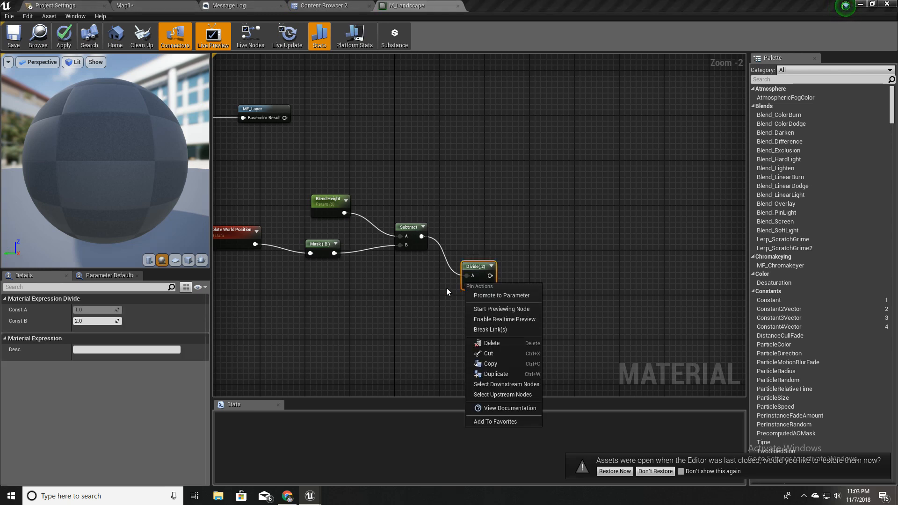
mouse_move(420, 297)
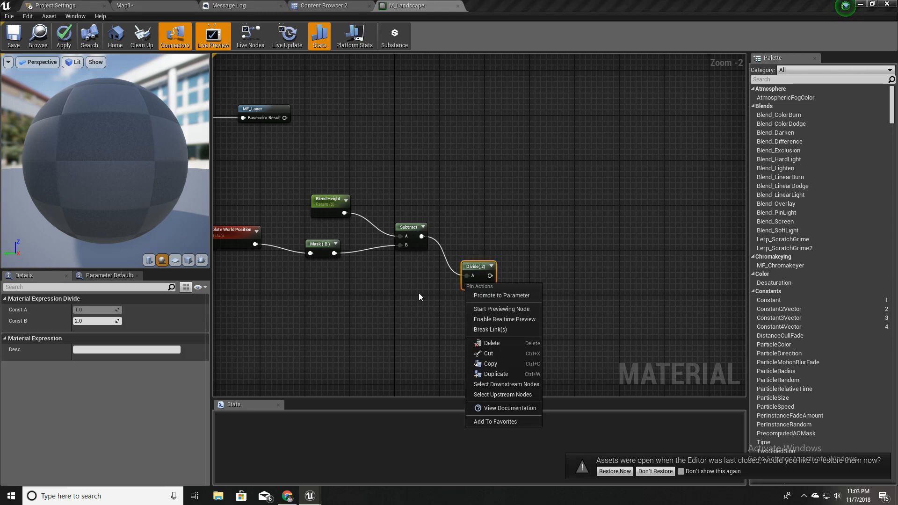
mouse_move(399, 313)
type("Height Blend Sharpness")
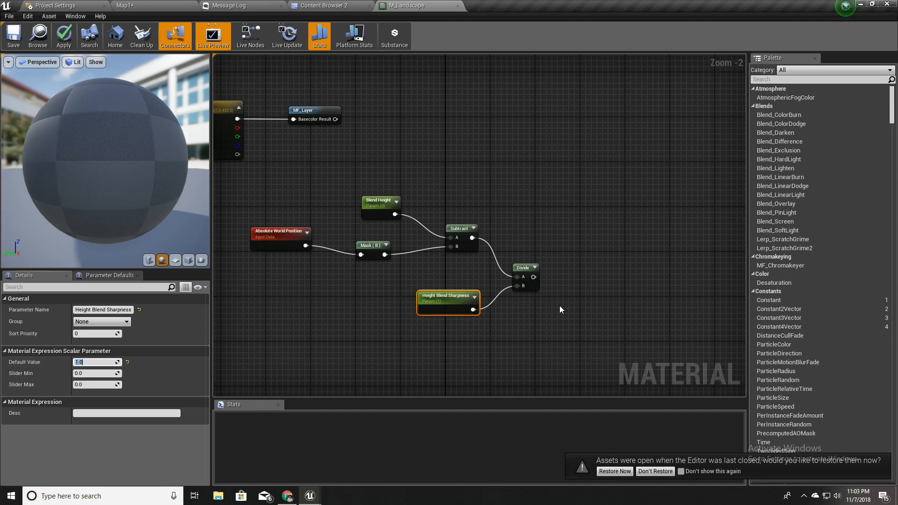
scroll("down", 3)
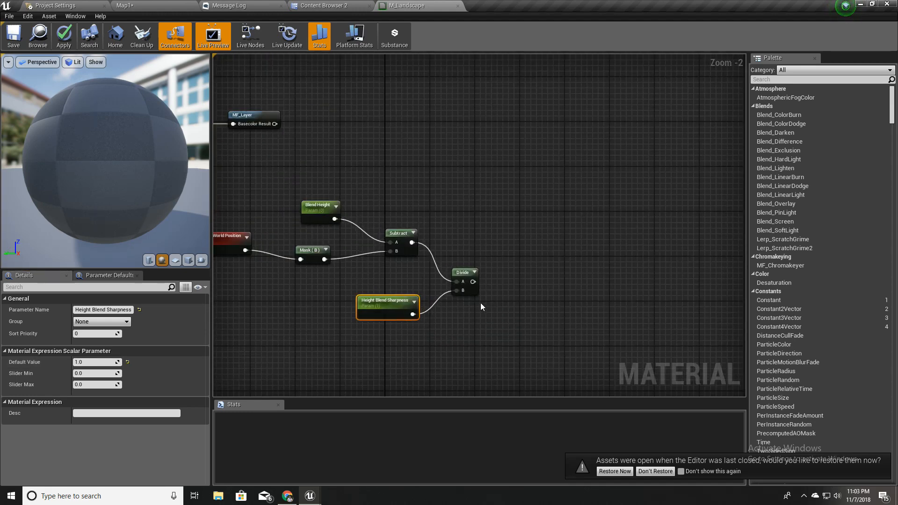
Clamp the divided height value between 0 and 1 after the Divide node.
left_click_drag(475, 281, 505, 289)
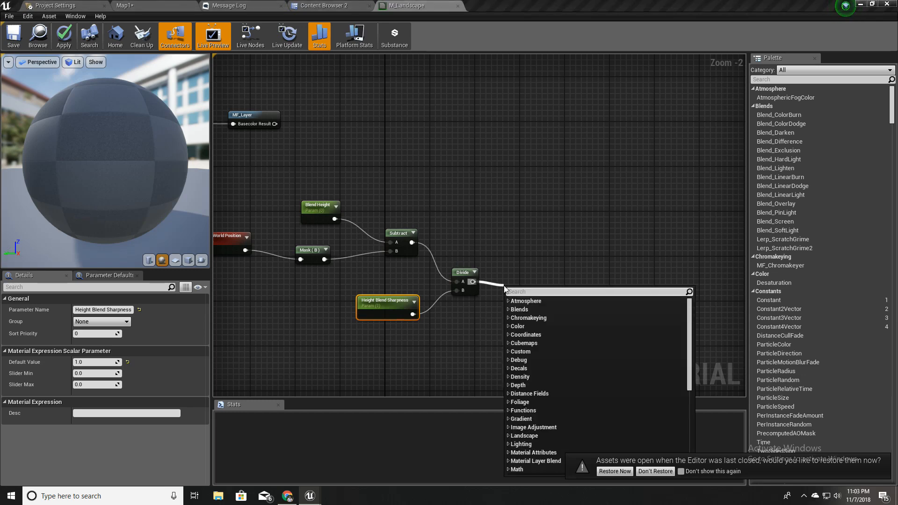
left_click(520, 292)
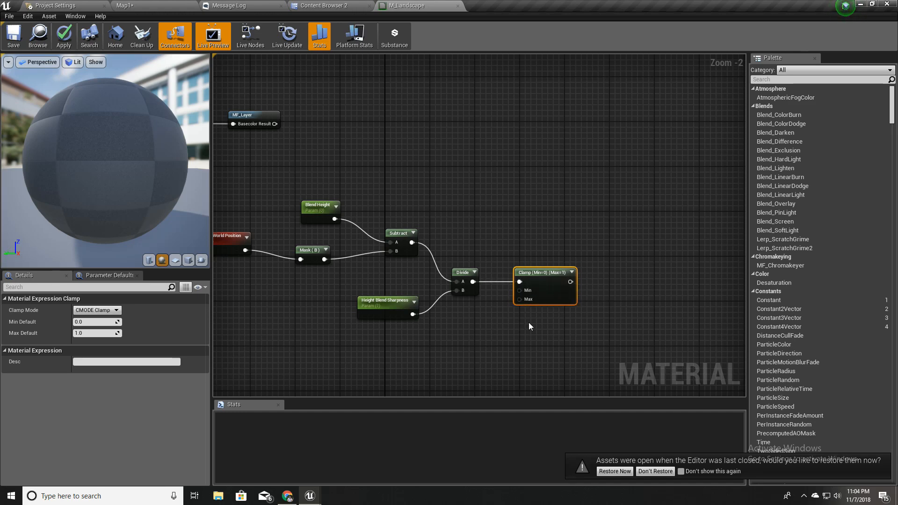
scroll("down", 3)
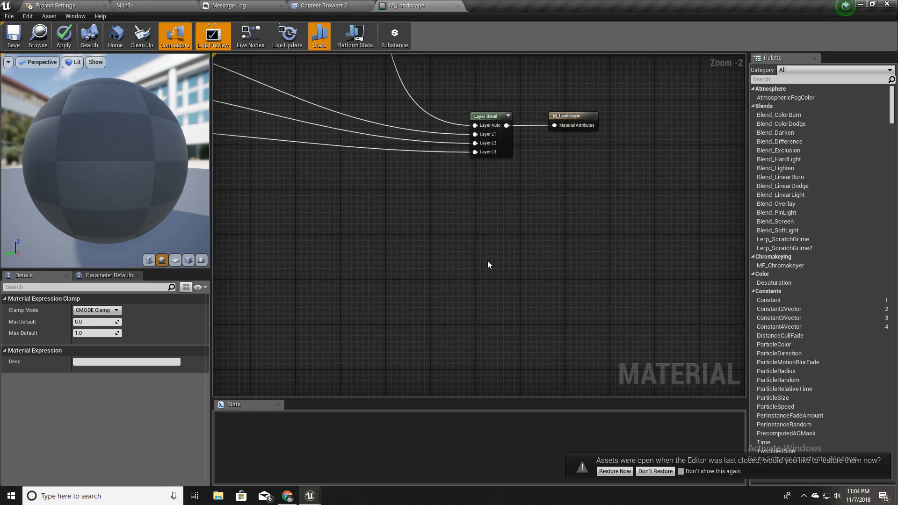
scroll("down", 3)
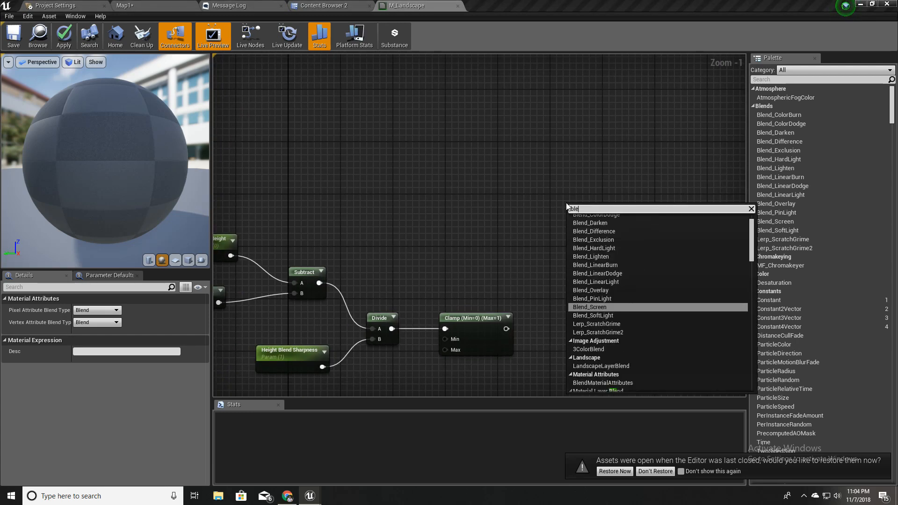
Add BlendMaterialAttributes using the clamped mask as Alpha, MF_Layer as input, wired into Layer Blend.
type("blend mater")
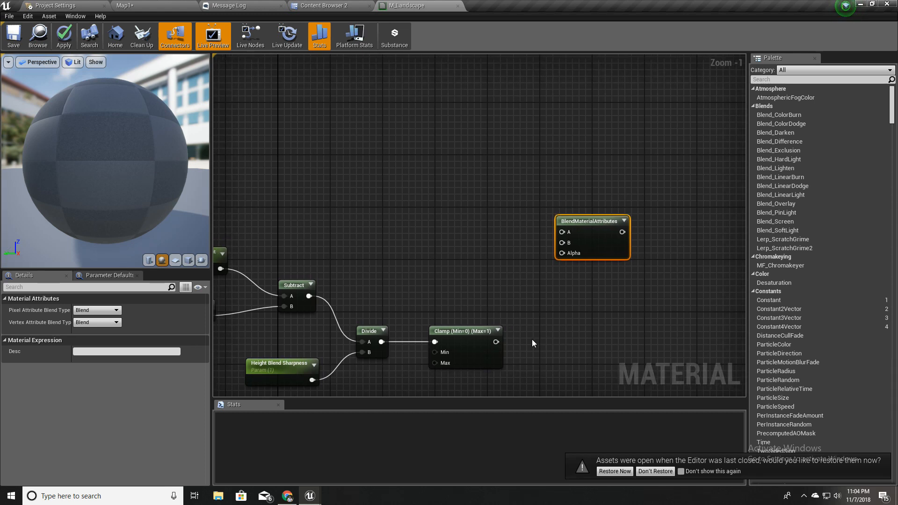
left_click_drag(496, 342, 562, 253)
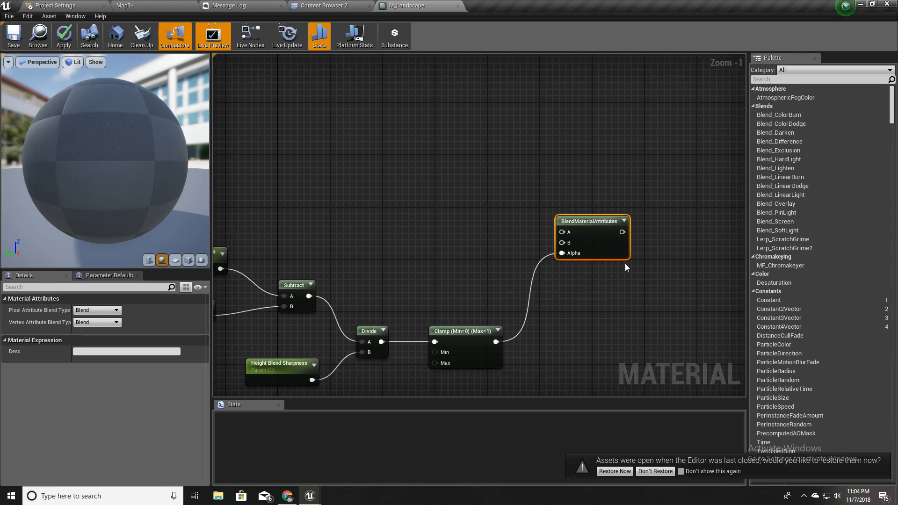
scroll("down", 3)
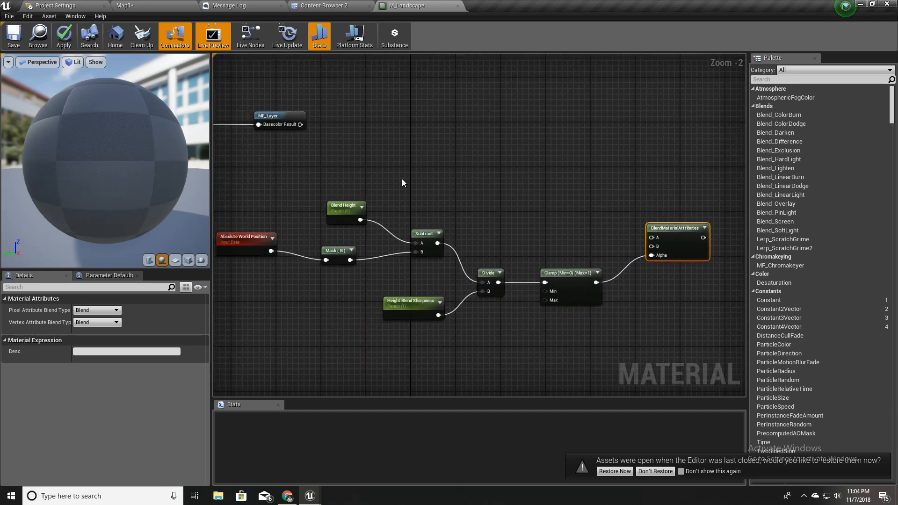
mouse_move(404, 183)
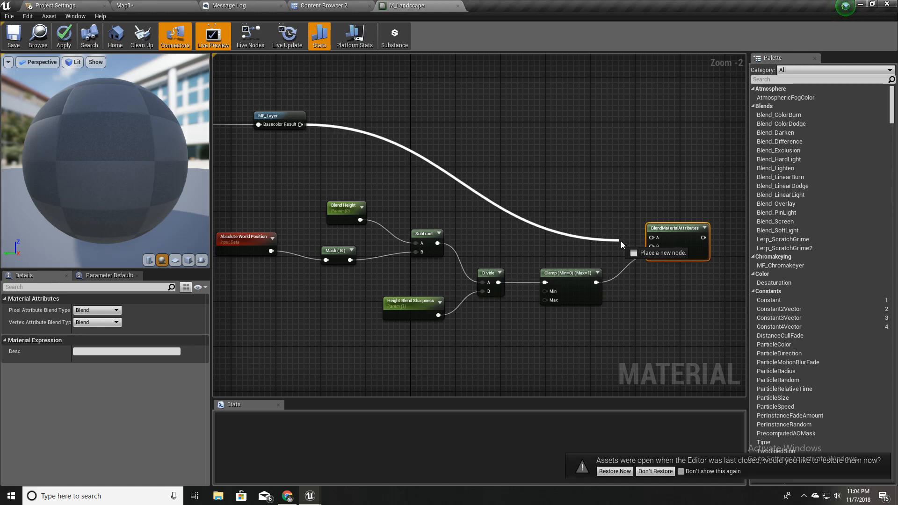
scroll("down", 3)
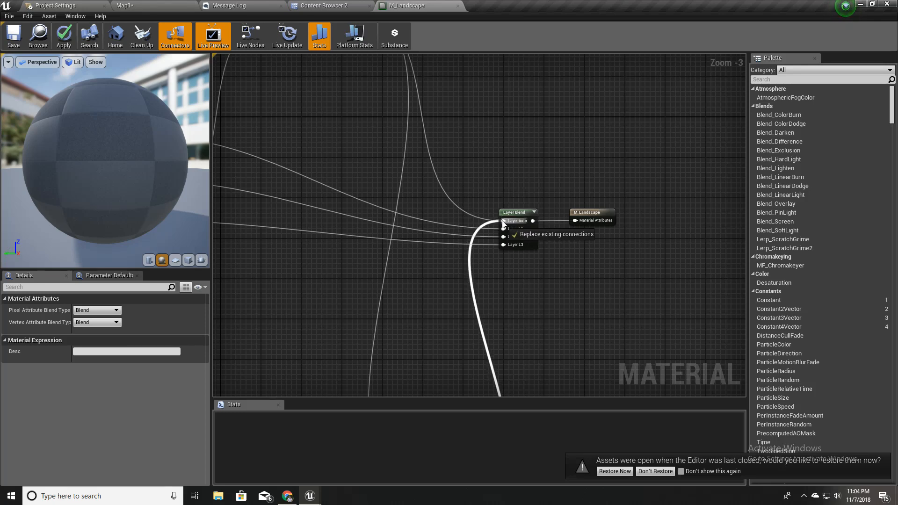
scroll("down", 3)
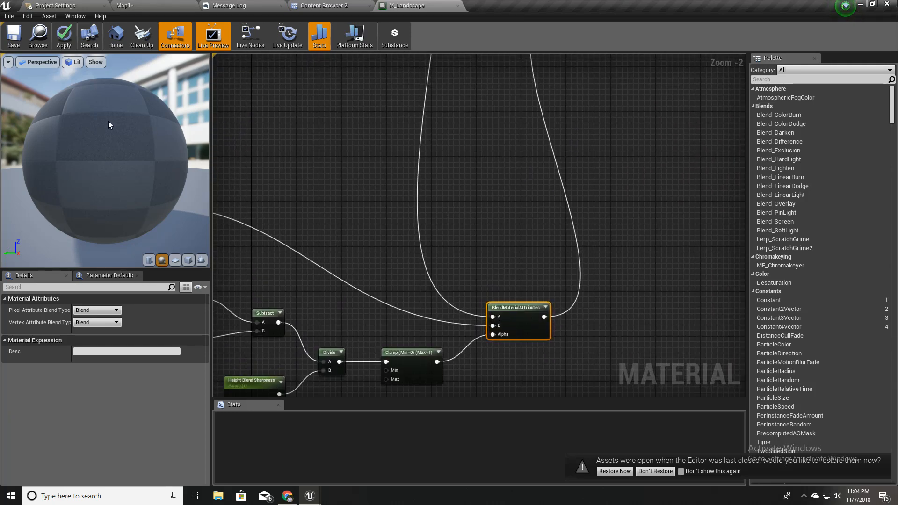
left_click(64, 36)
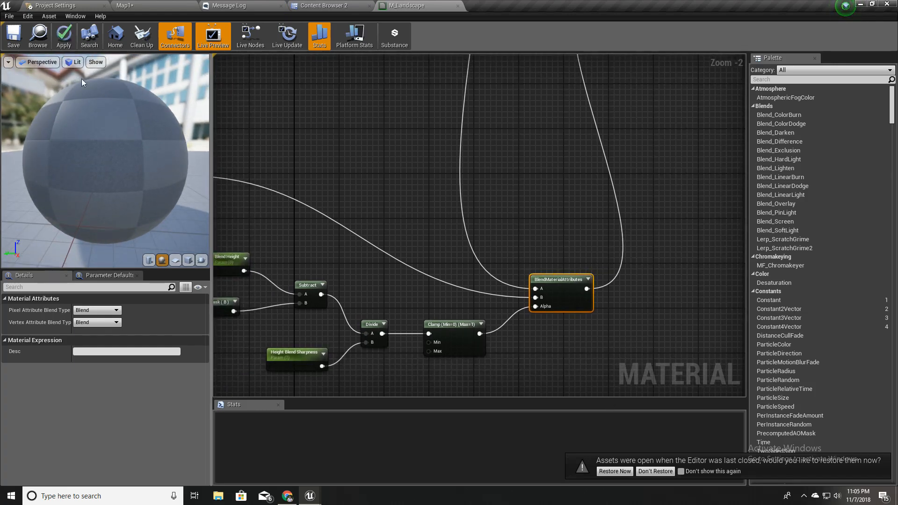
Apply the M_Landscape edits and return to the Map1 level view.
left_click(64, 36)
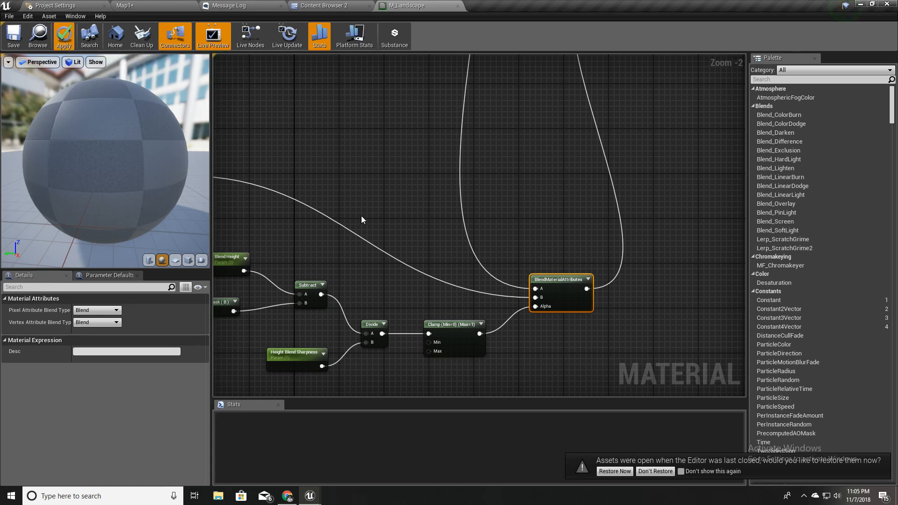
mouse_move(234, 54)
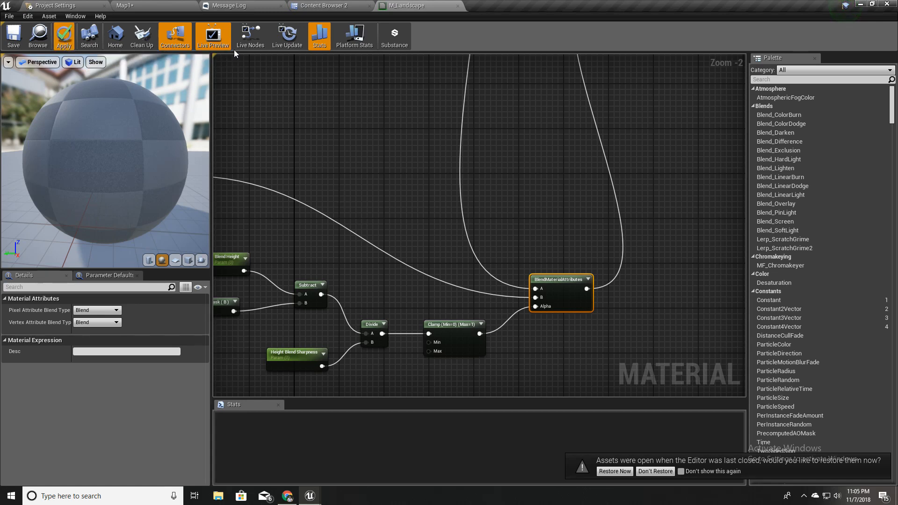
left_click(63, 35)
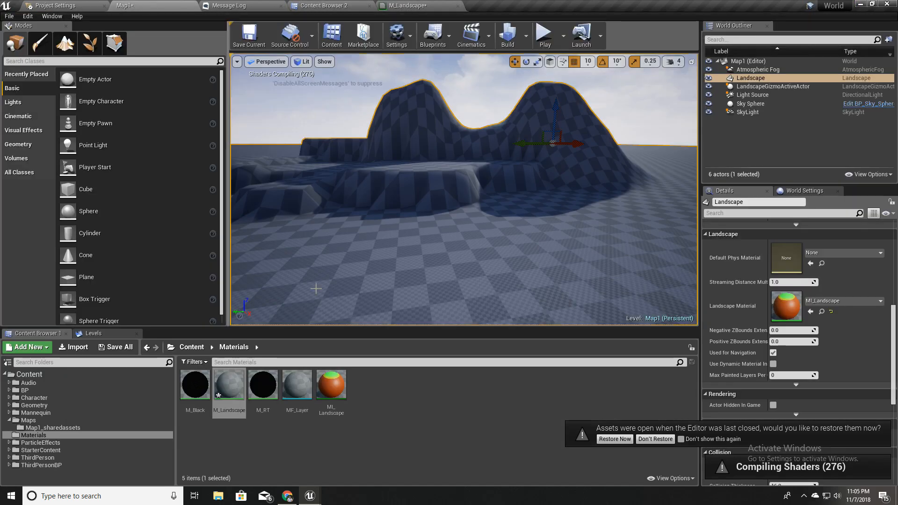
mouse_move(332, 385)
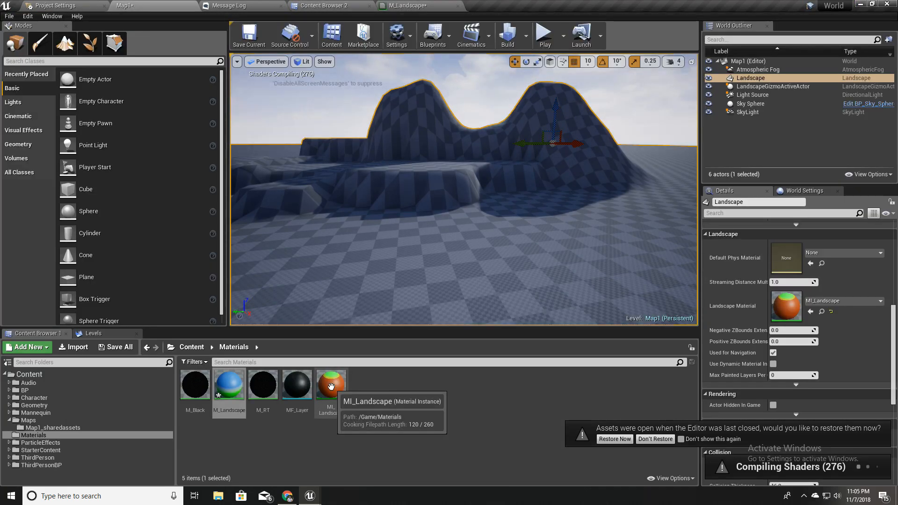
In MI_Landscape, enable the Blend Height and Height Blend Sharpness overrides.
double_click(332, 384)
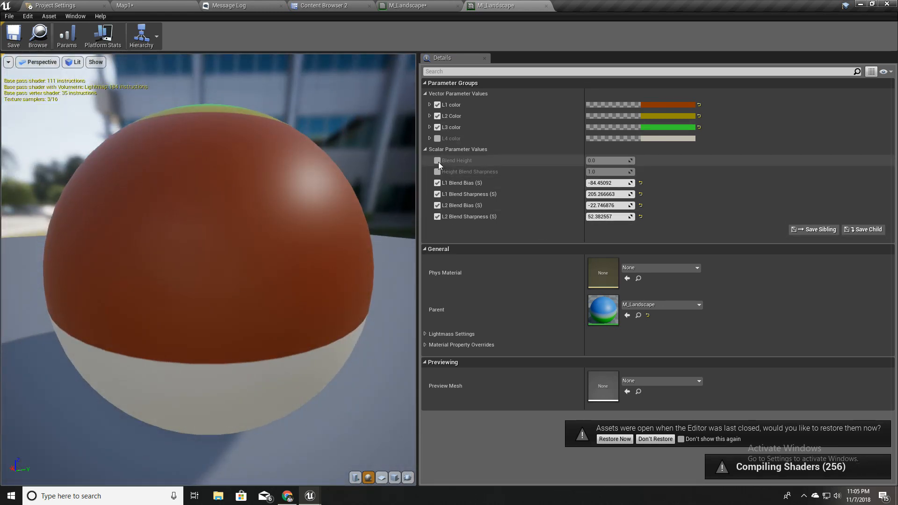
left_click(438, 161)
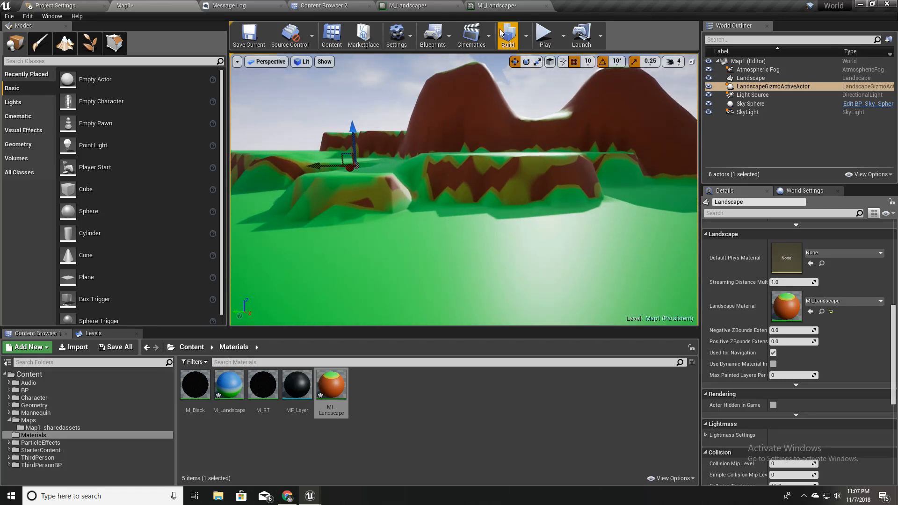
Float the MI_Landscape editor over the level and place a Cube from the Modes panel on the landscape.
left_click(57, 5)
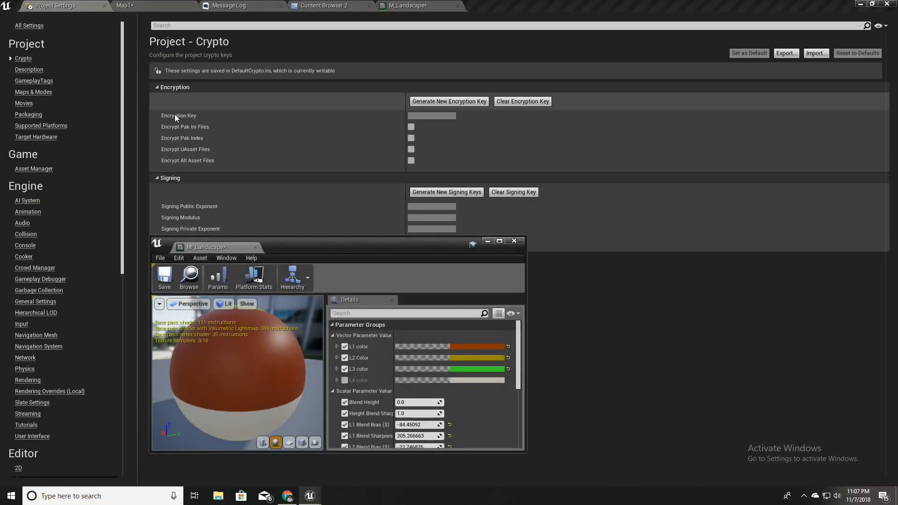
left_click(133, 5)
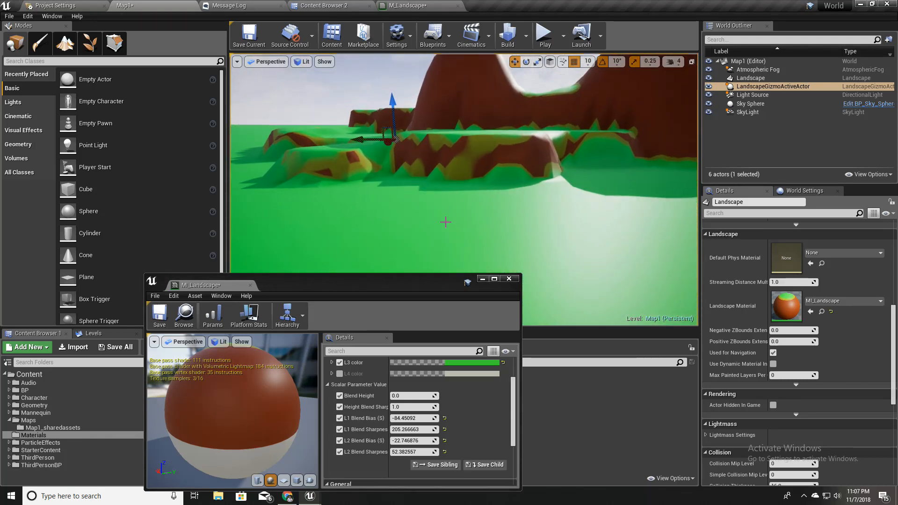
mouse_move(75, 189)
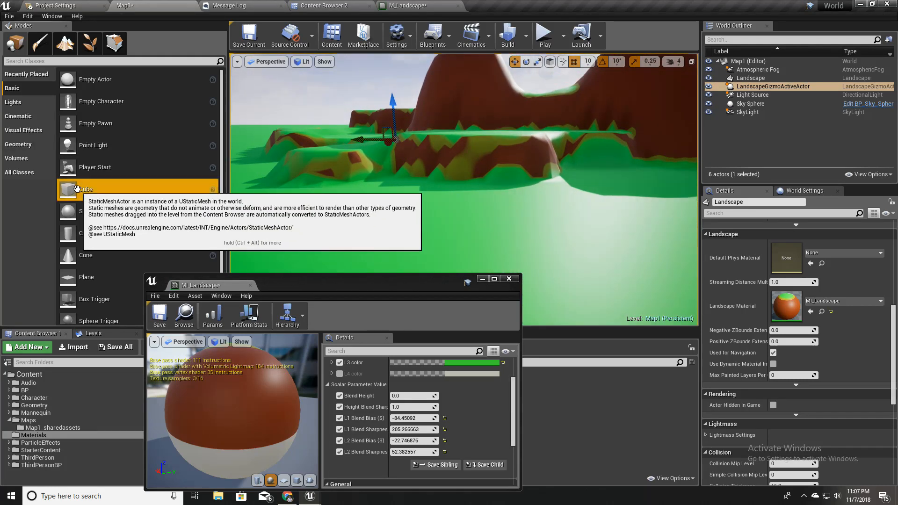
left_click_drag(67, 189, 499, 215)
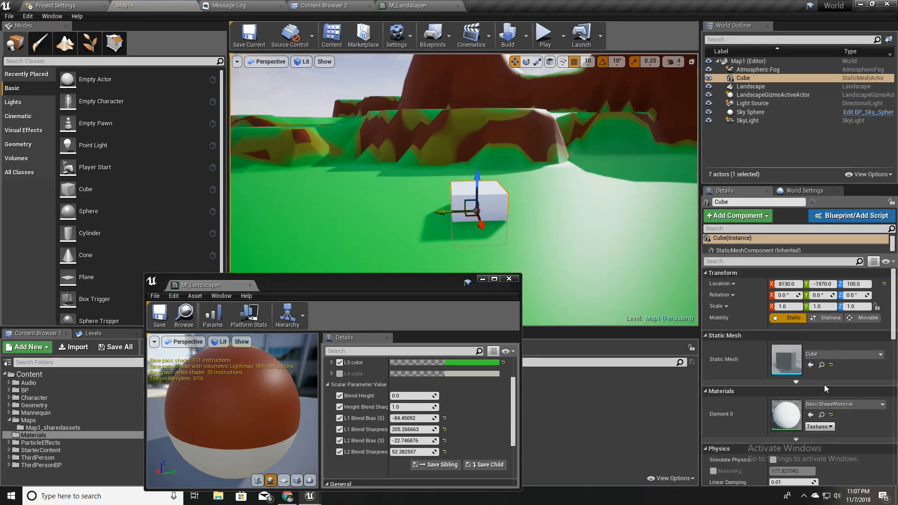
mouse_move(498, 218)
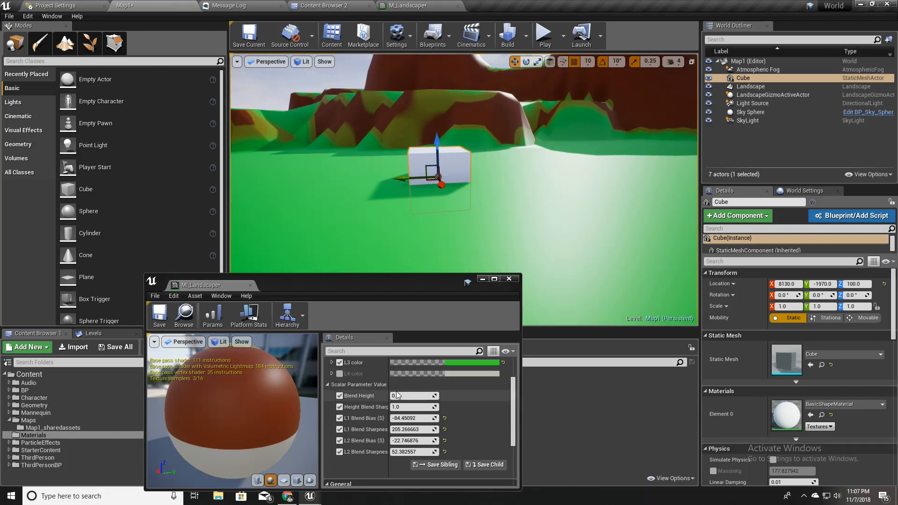
Set Blend Height to 110 then 150 and Height Blend Sharpness to about 46.7 so low ground turns sand.
left_click(410, 396)
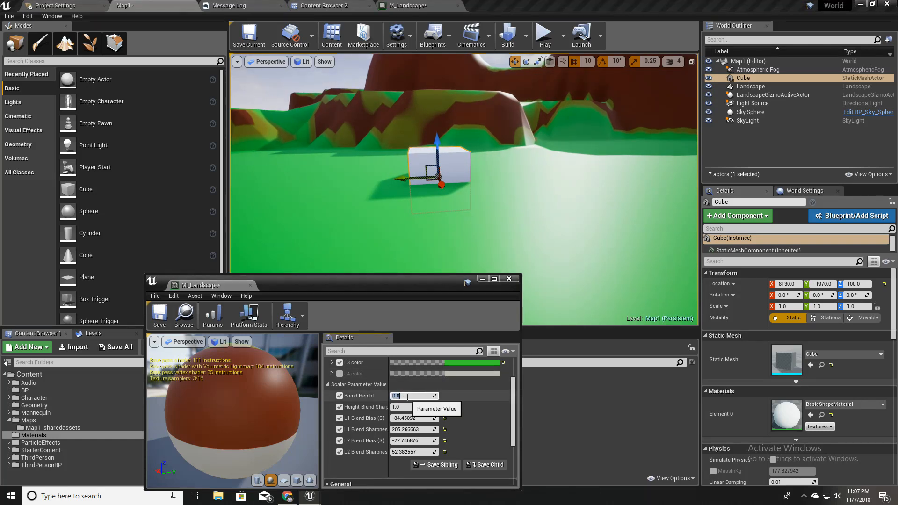
type("110.0")
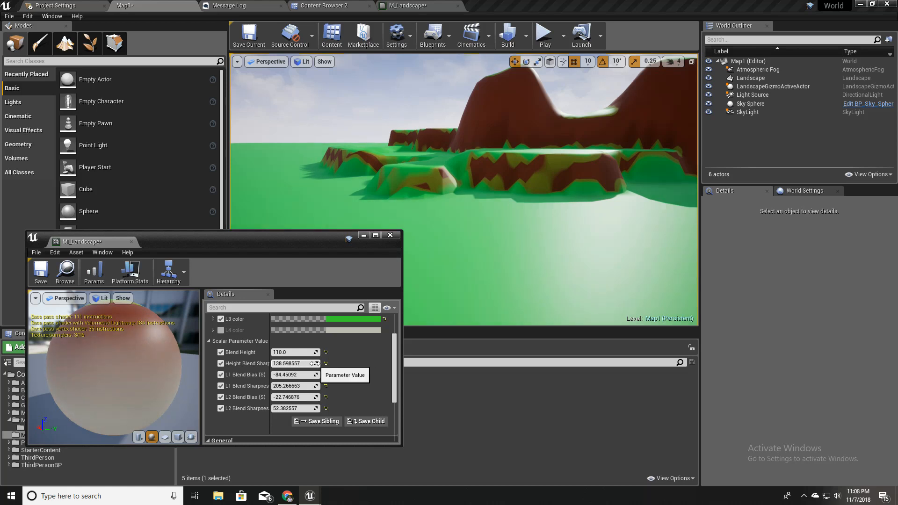
left_click_drag(295, 363, 310, 363)
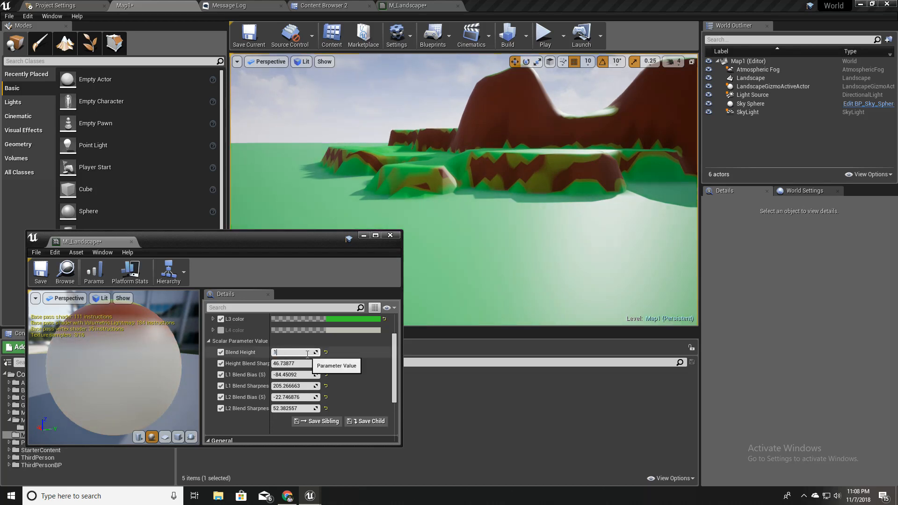
type("150.0")
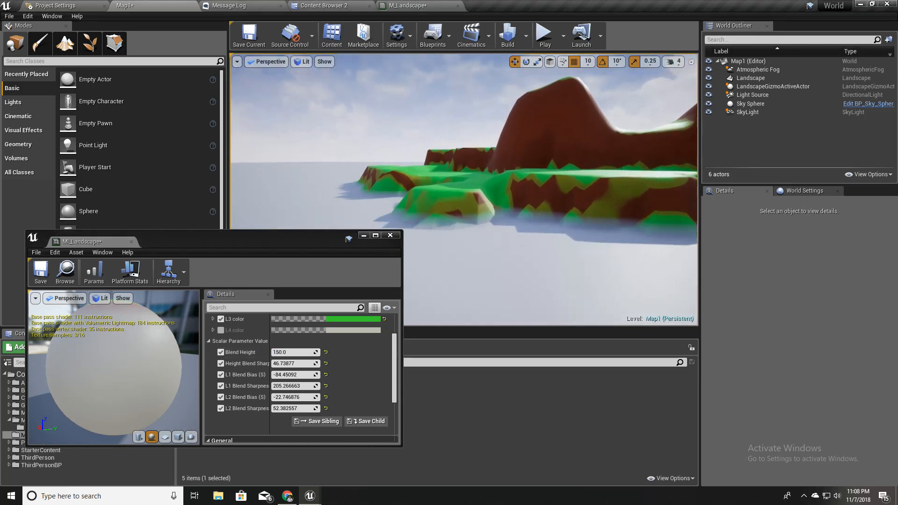